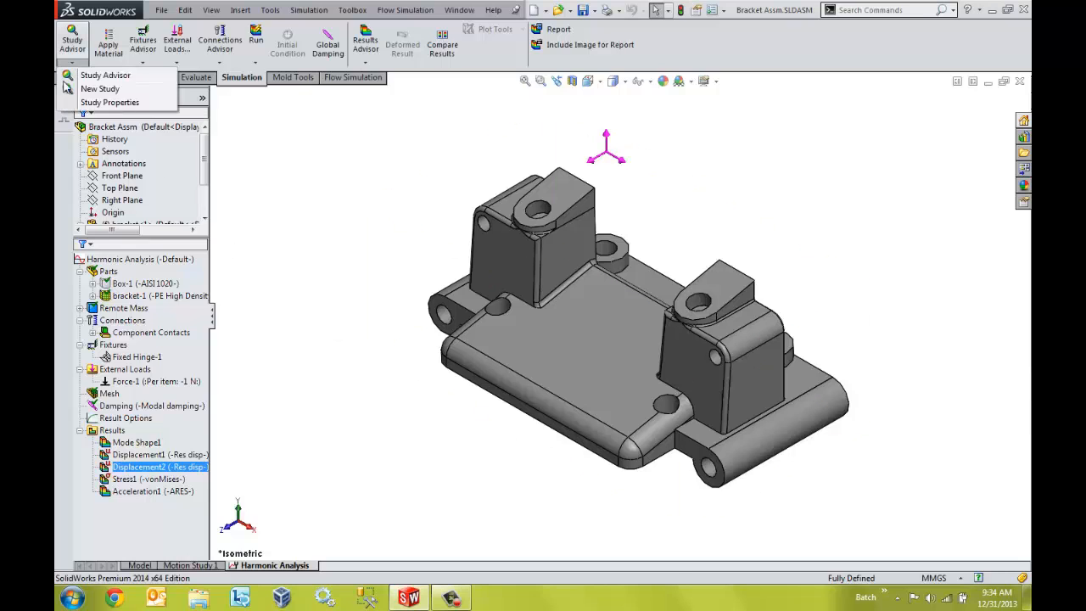
- Display the Displacement2 harmonic plot at 166 Hz and begin defining a new sensor
left_click(100, 88)
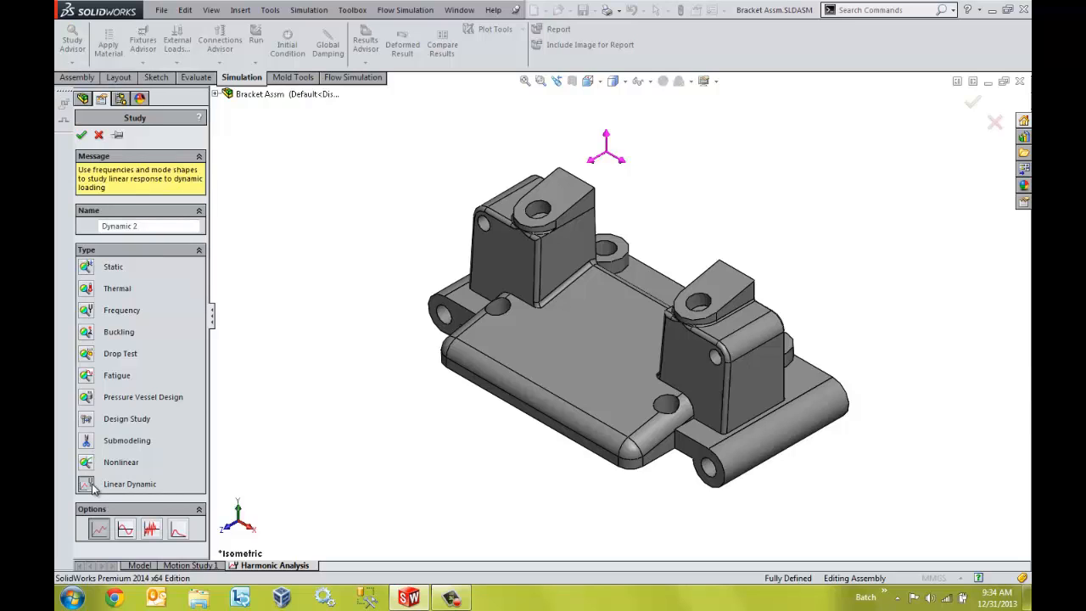
mouse_move(55, 470)
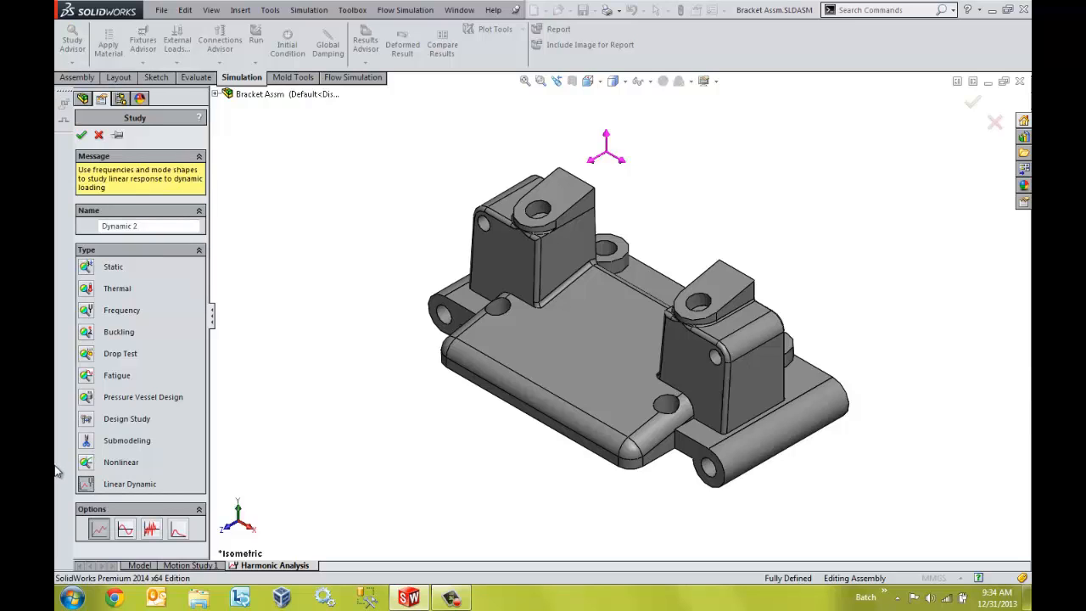
mouse_move(99, 526)
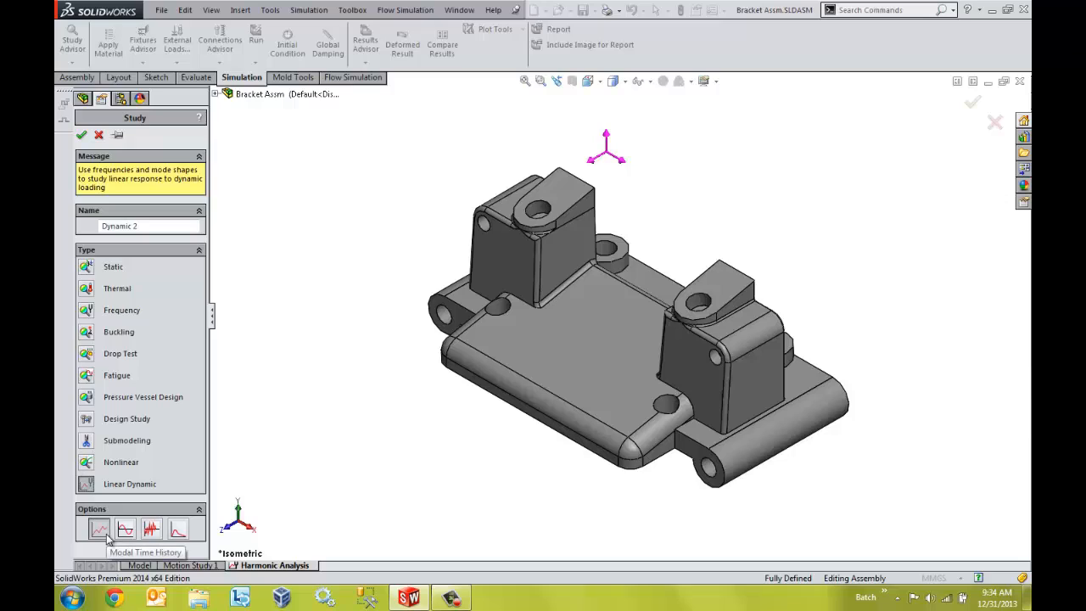
mouse_move(124, 530)
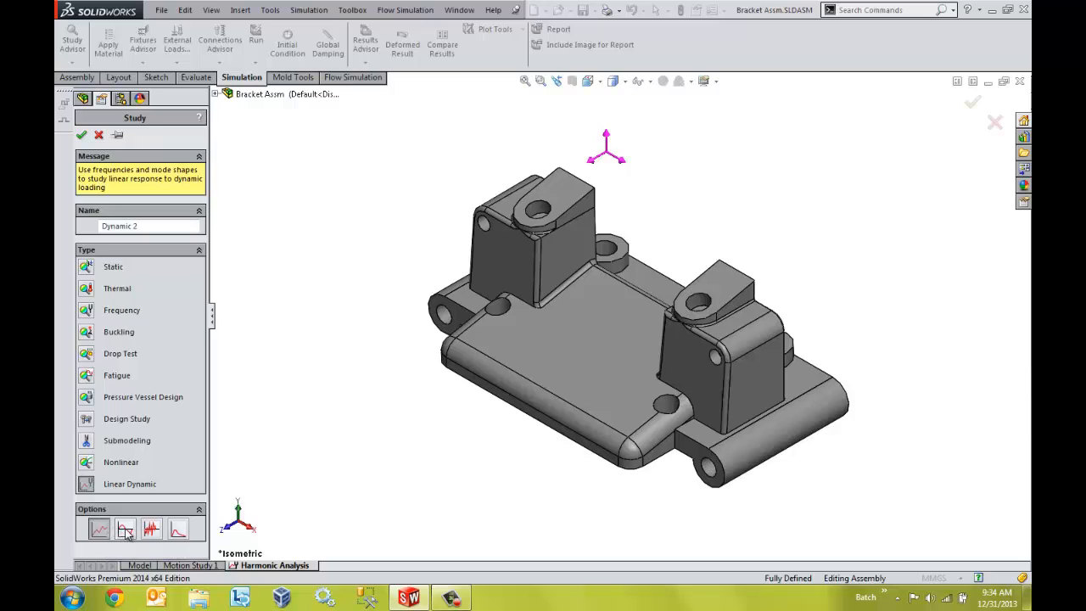
mouse_move(125, 531)
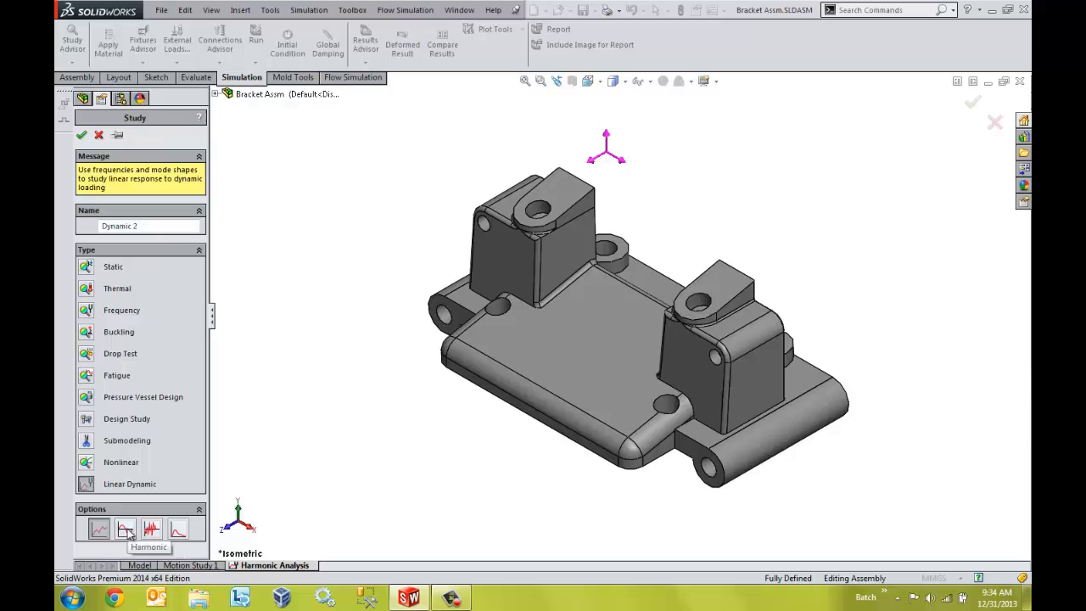
mouse_move(150, 526)
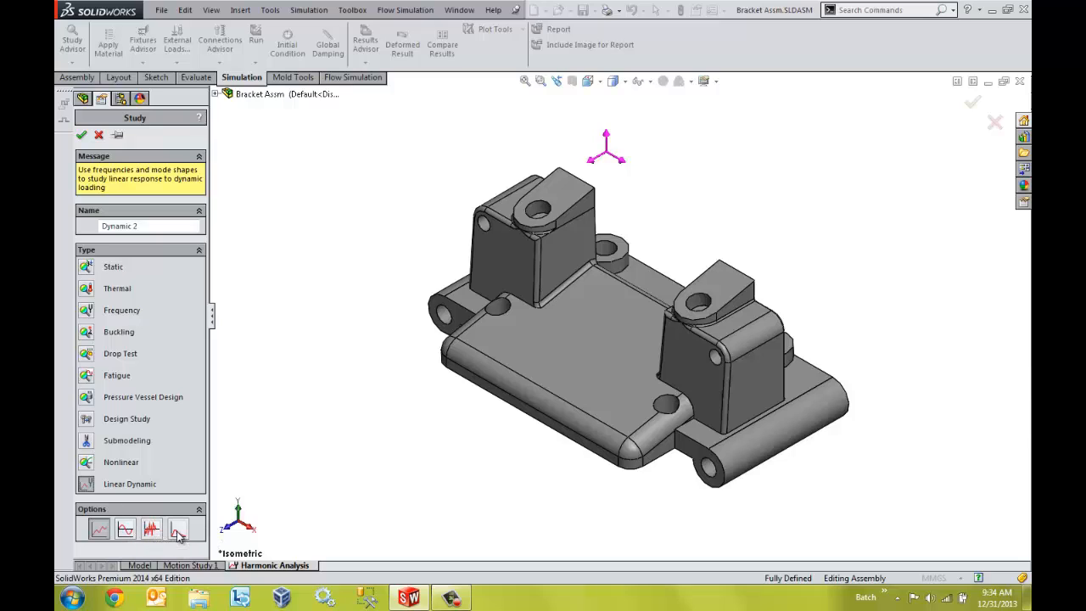
mouse_move(177, 526)
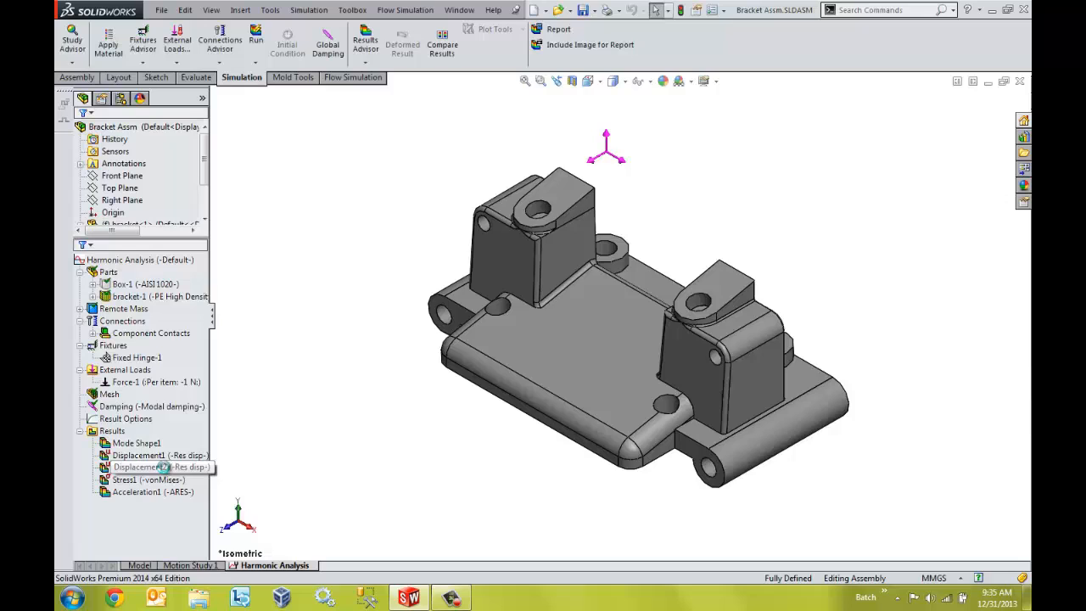
double_click(140, 466)
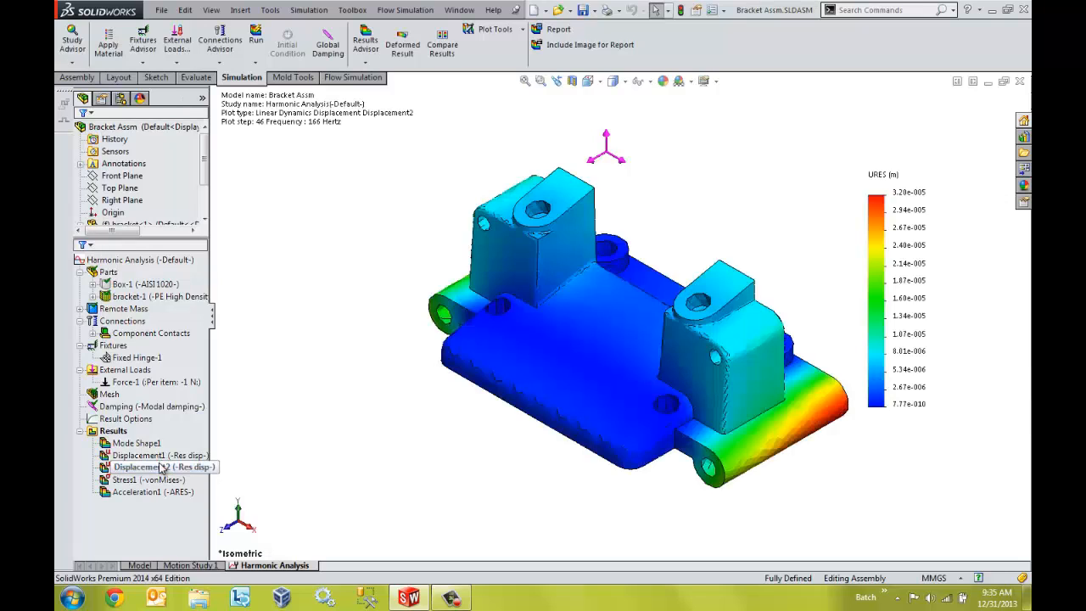
left_click(144, 466)
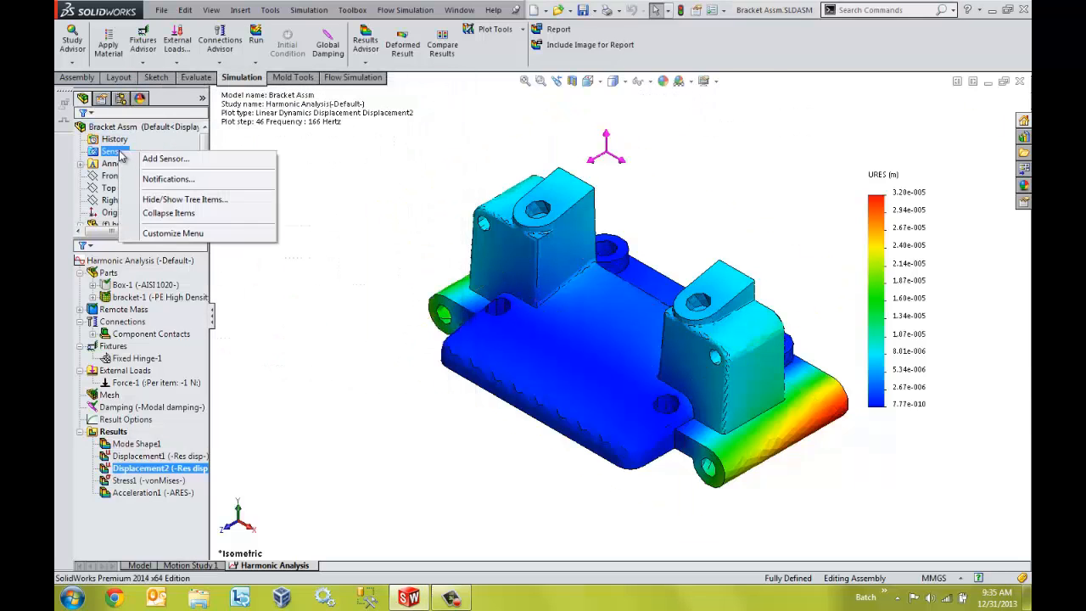
left_click(164, 159)
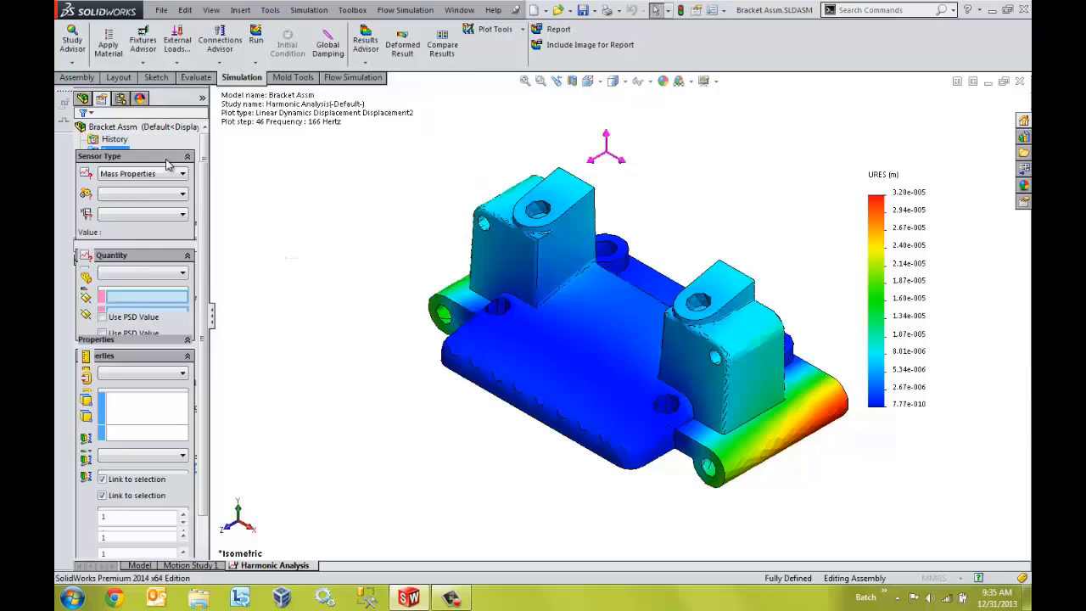